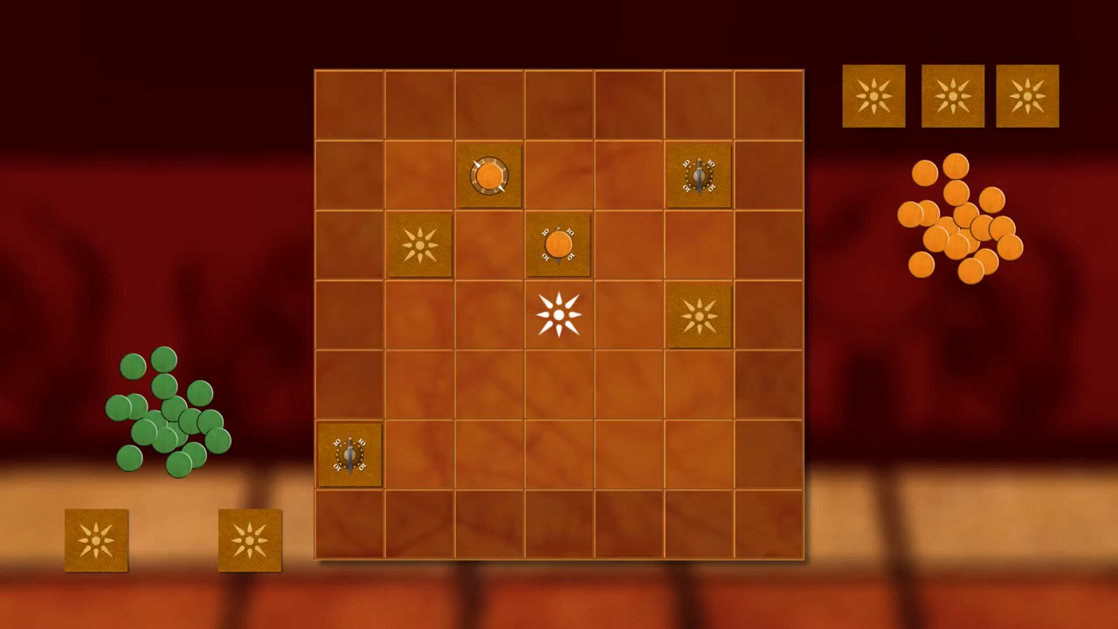
click(559, 314)
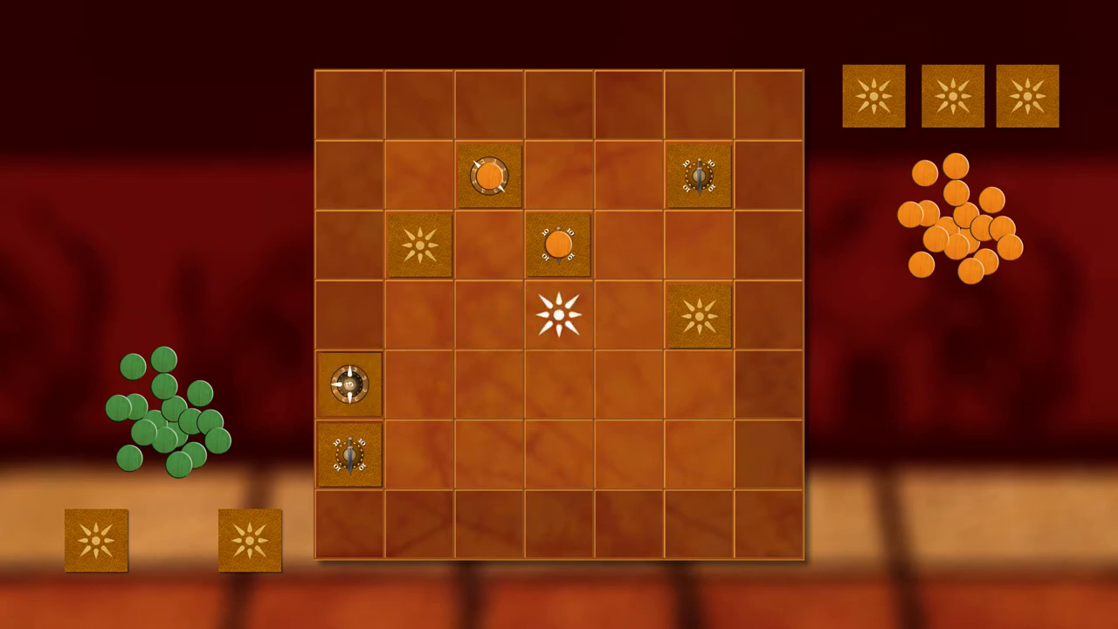
click(559, 316)
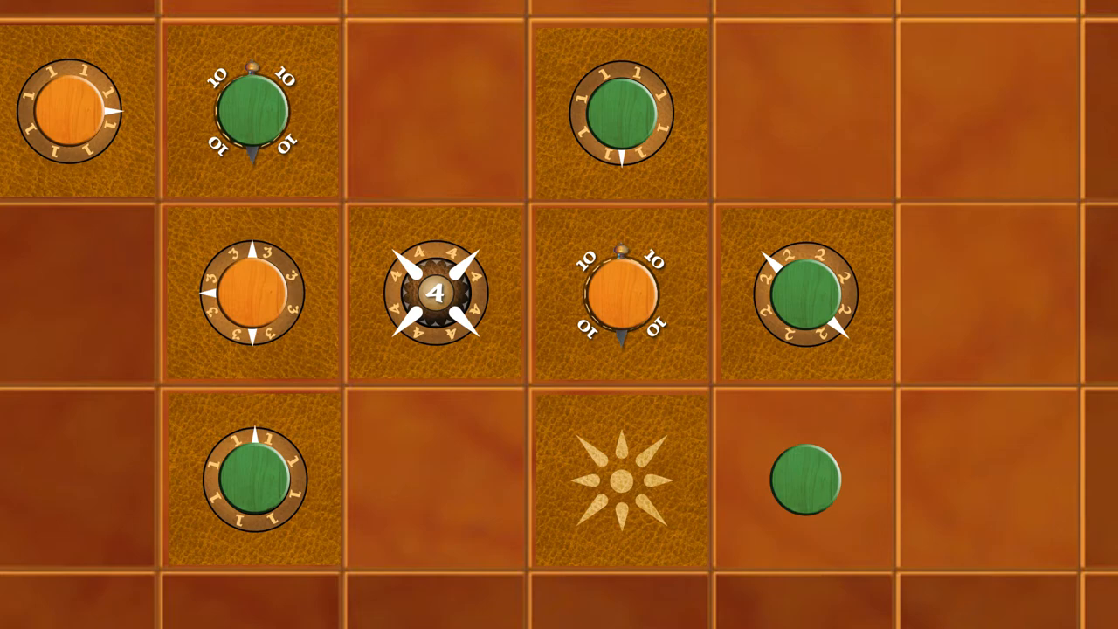
click(437, 295)
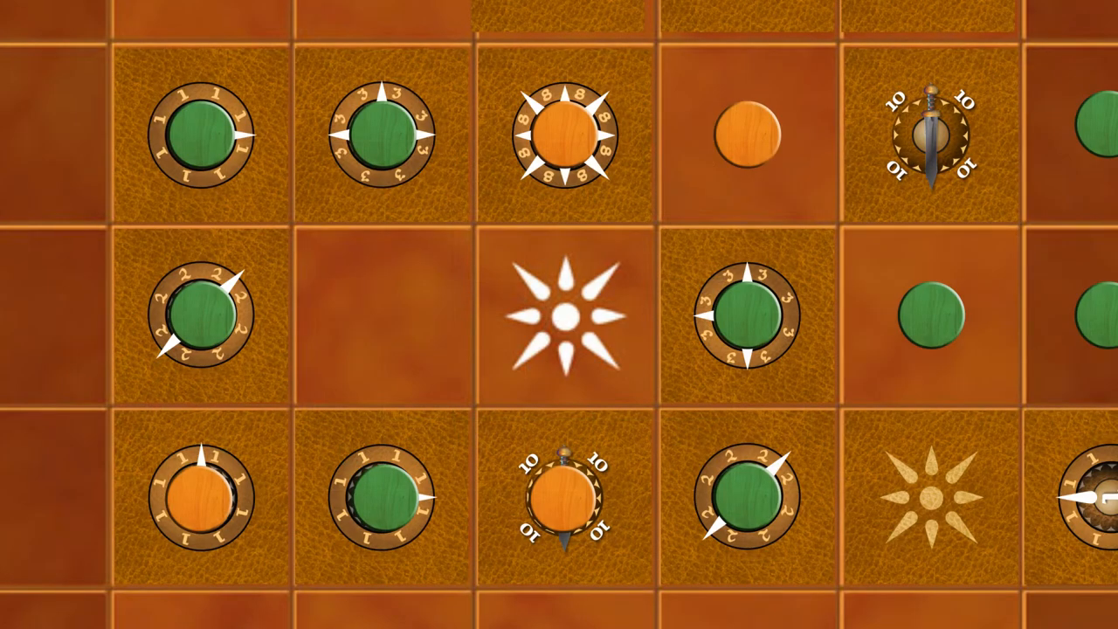
click(562, 316)
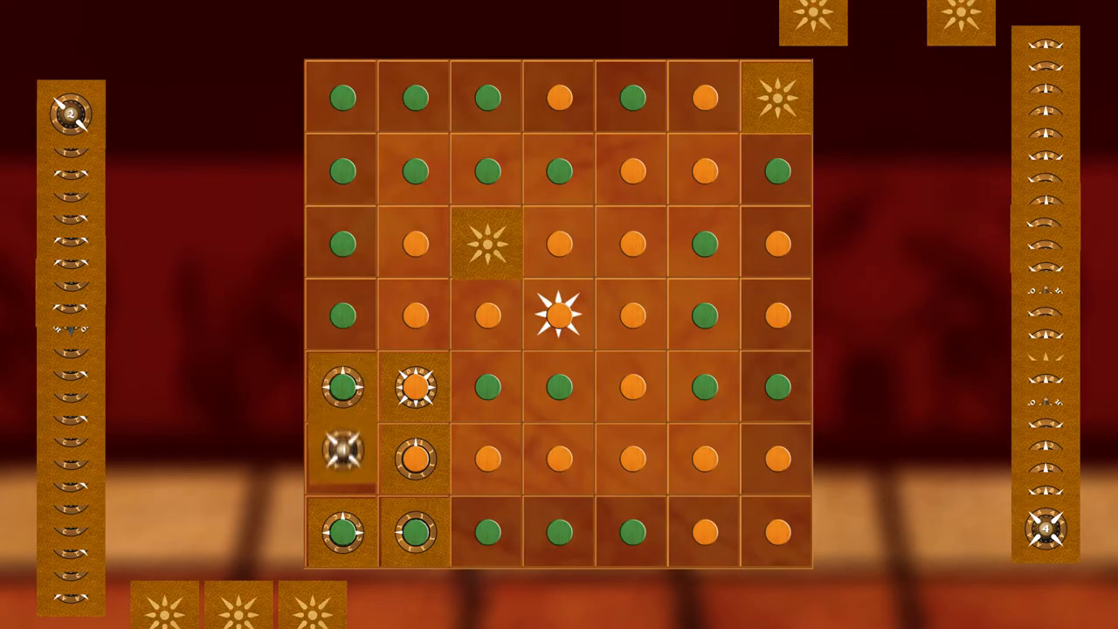
click(343, 457)
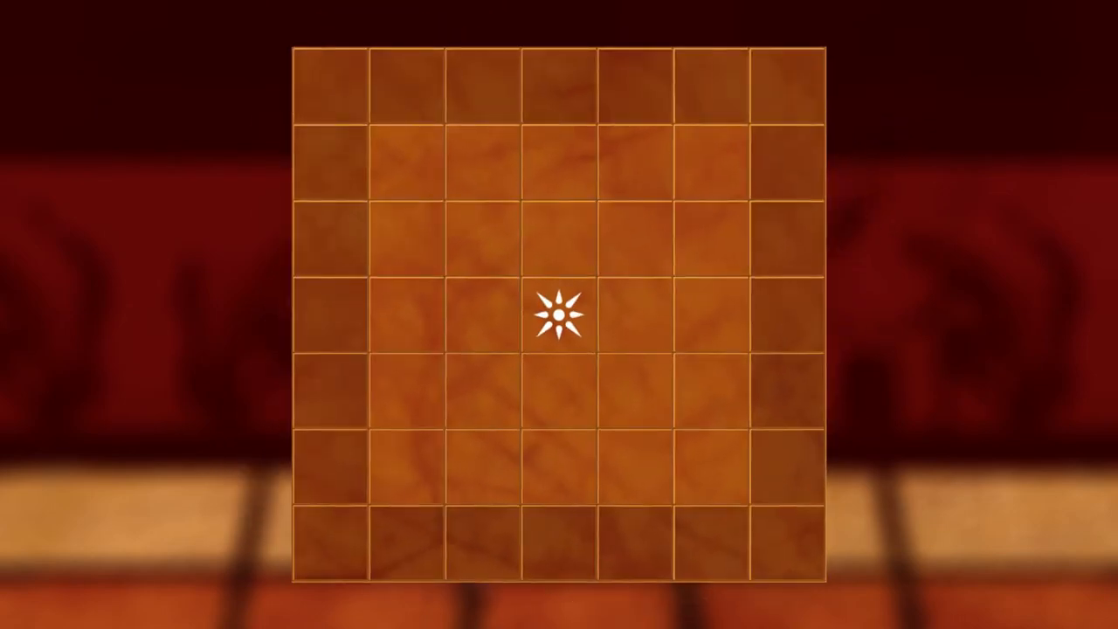
click(559, 314)
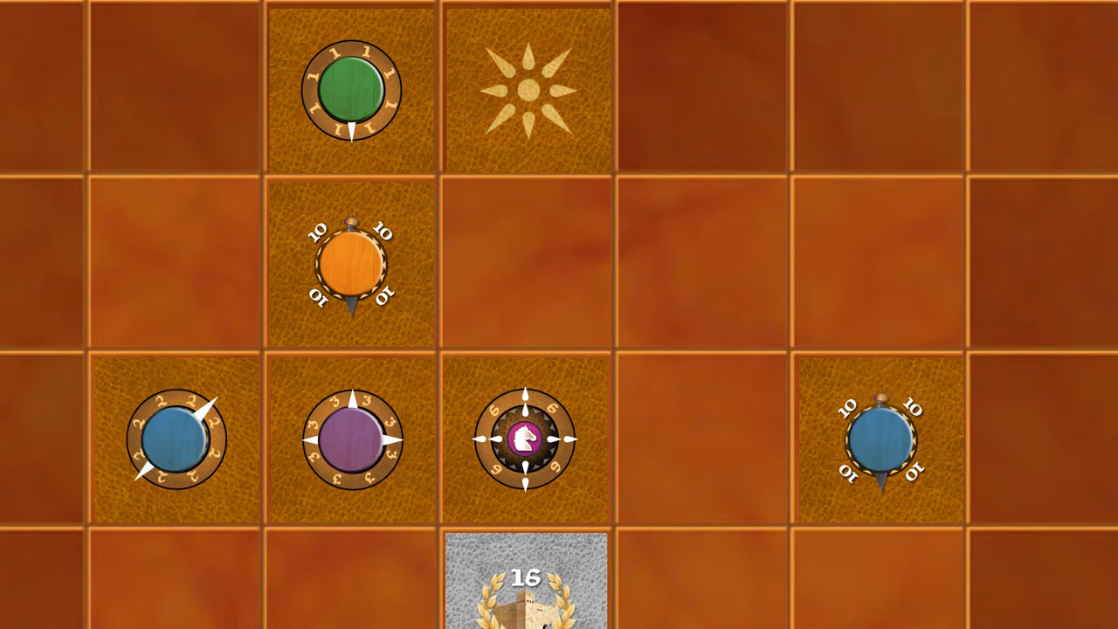
click(520, 439)
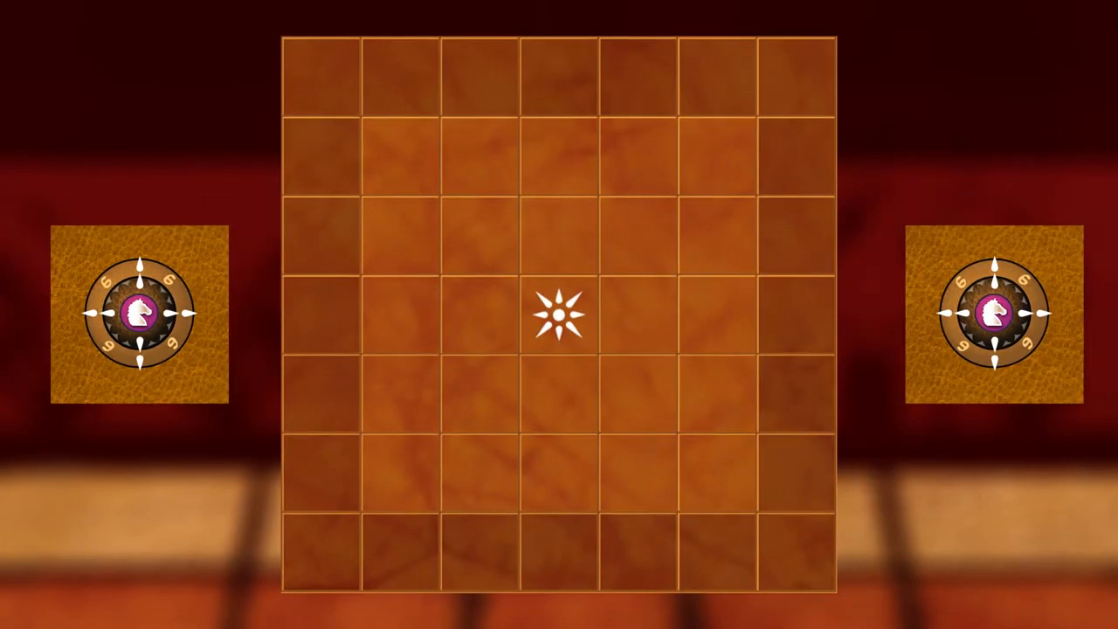
click(559, 315)
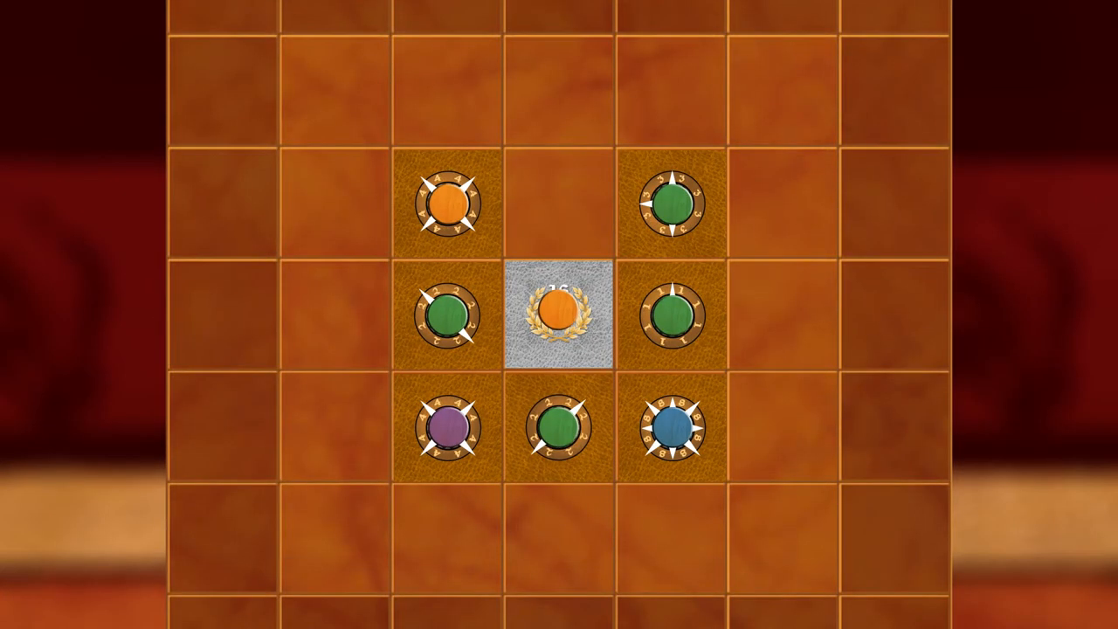
click(559, 316)
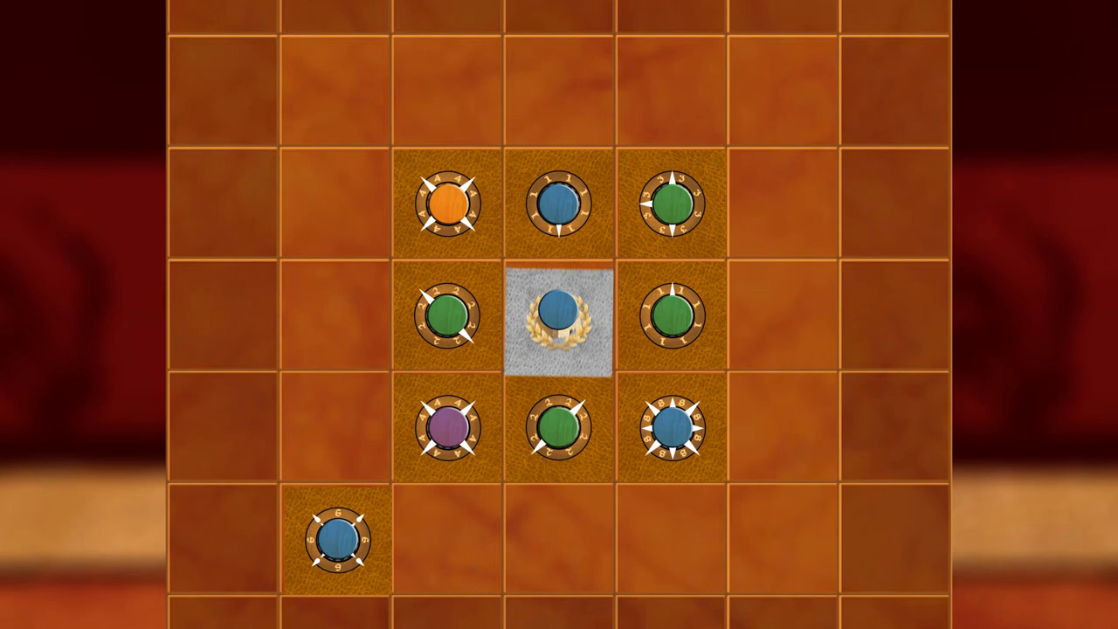
click(559, 315)
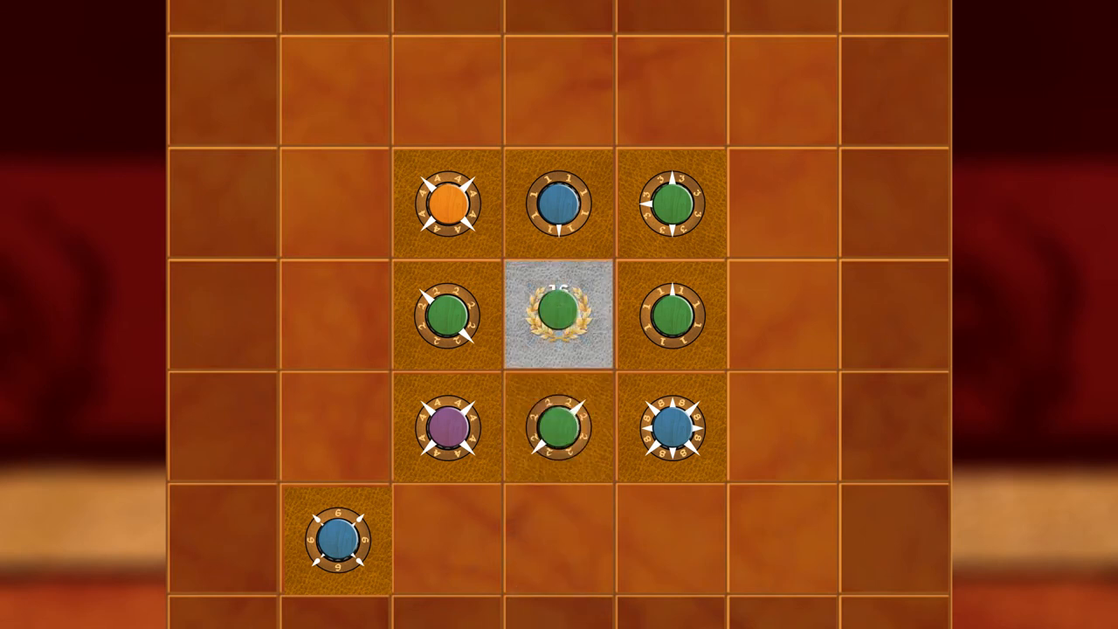